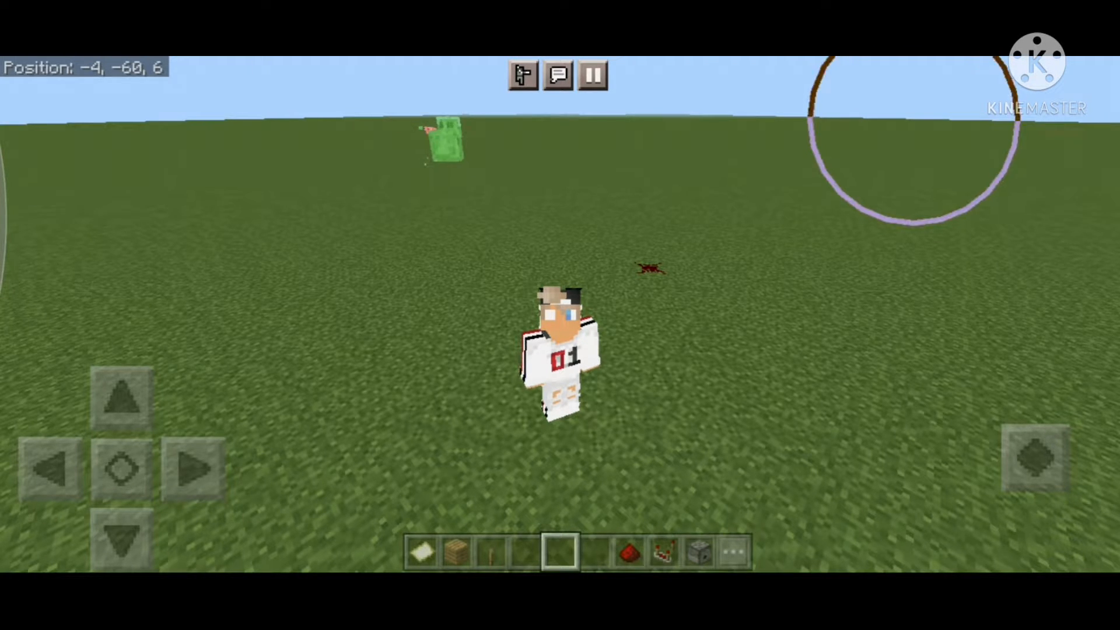
# - Toggle Camera Shake and Screen Animations in Video settings, then show the Global Resources shader list
pyautogui.click(592, 74)
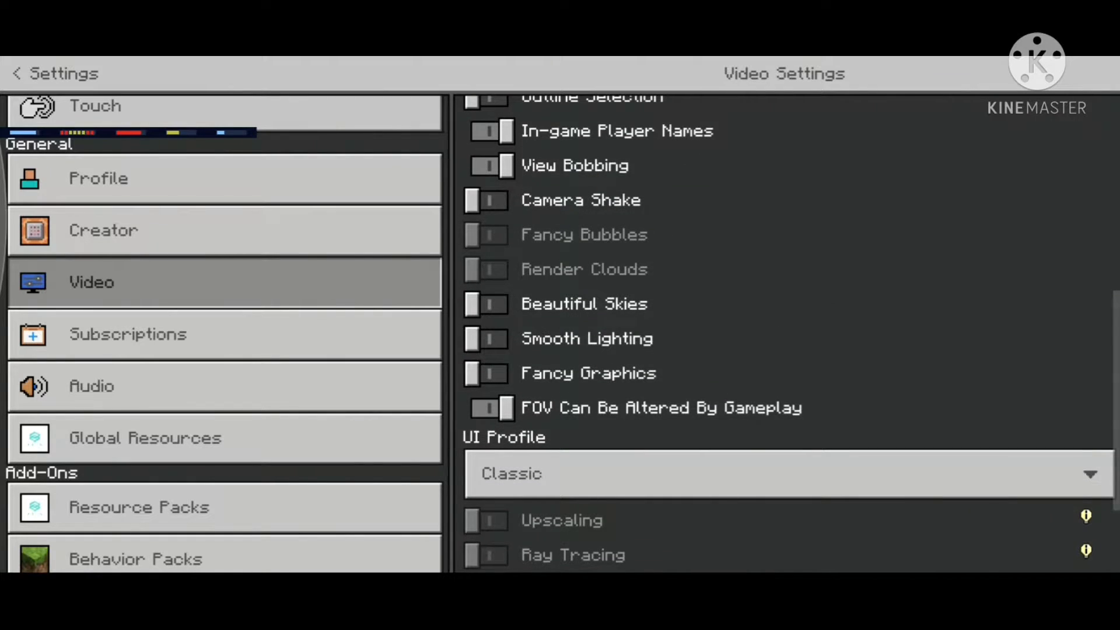
pyautogui.click(488, 200)
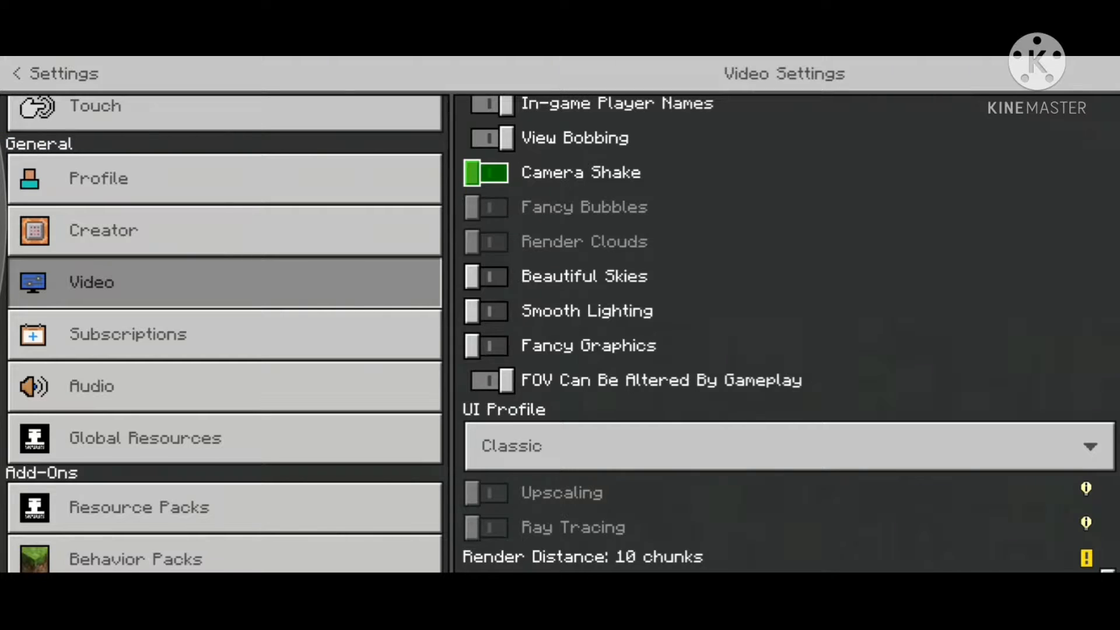
pyautogui.scroll(-3)
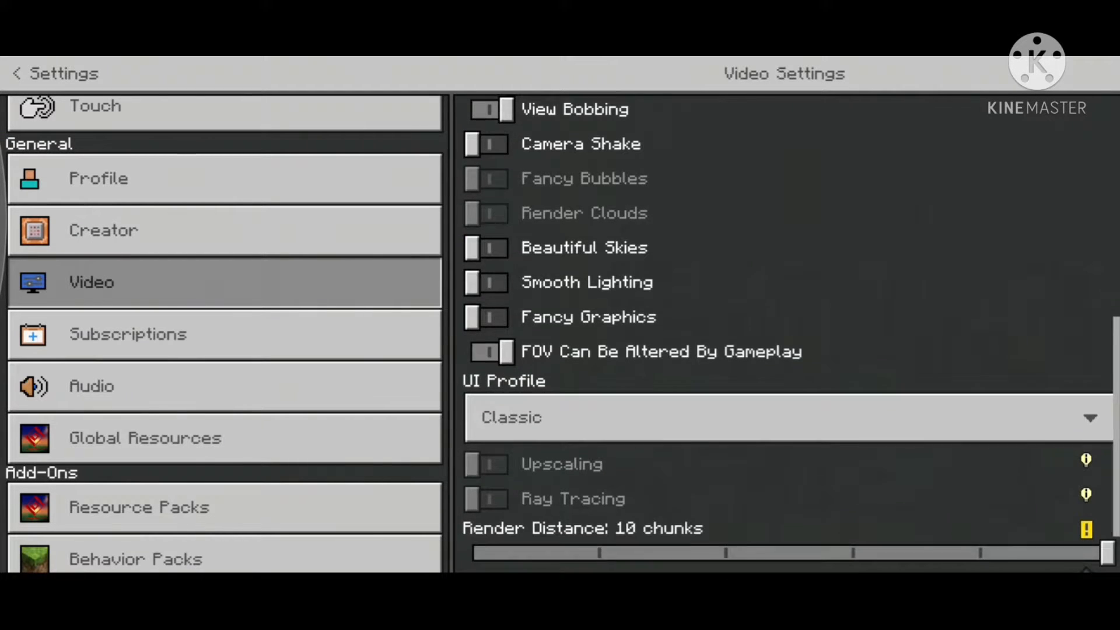
pyautogui.scroll(-3)
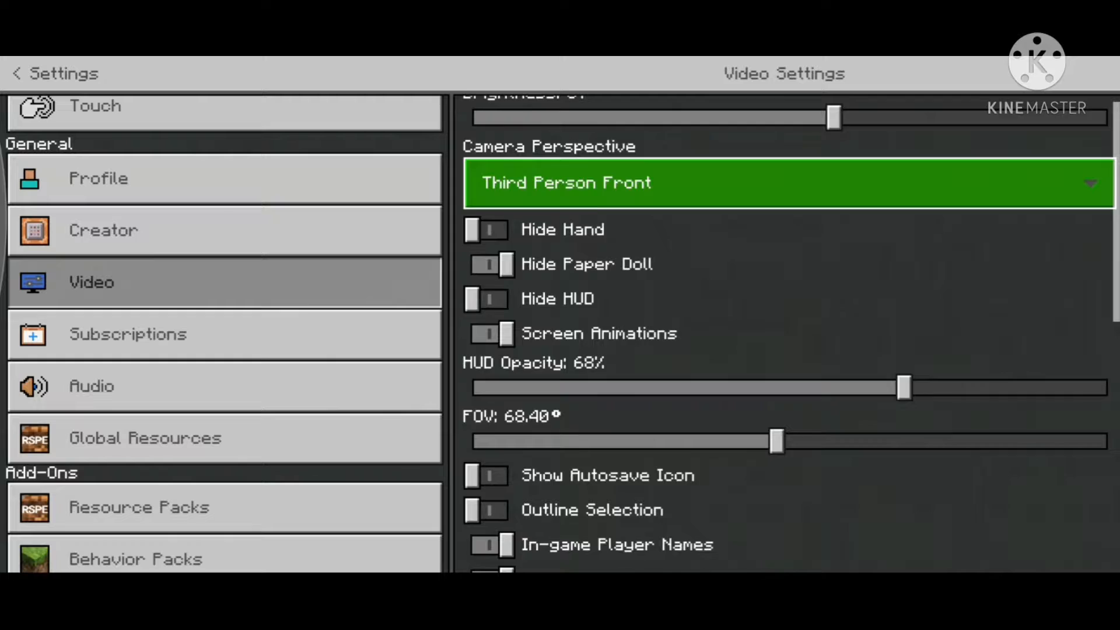
pyautogui.click(490, 333)
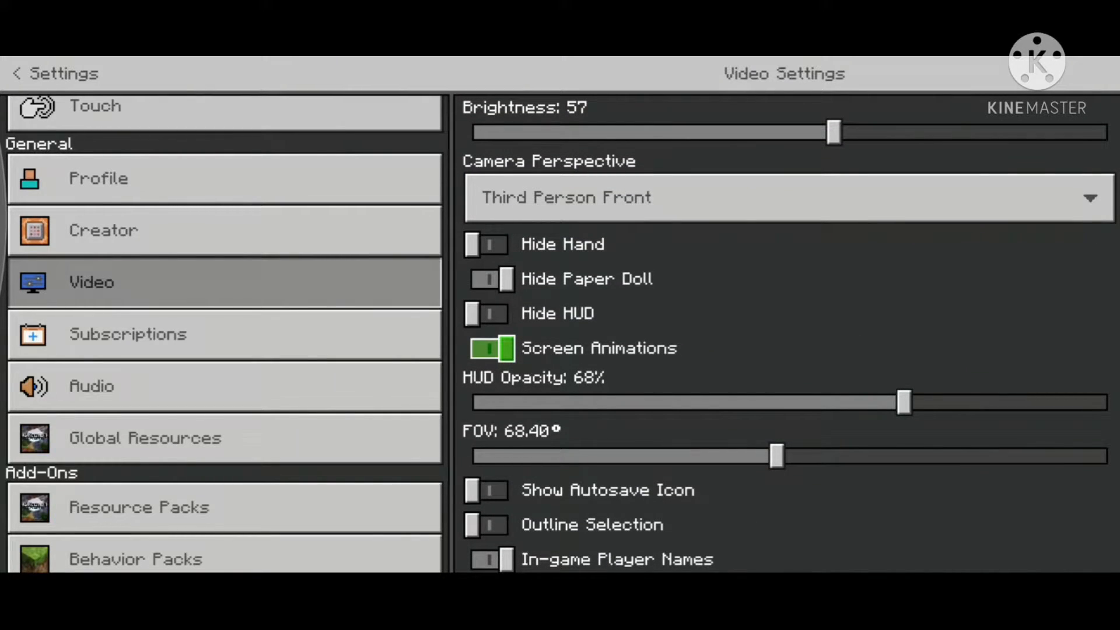
pyautogui.click(145, 437)
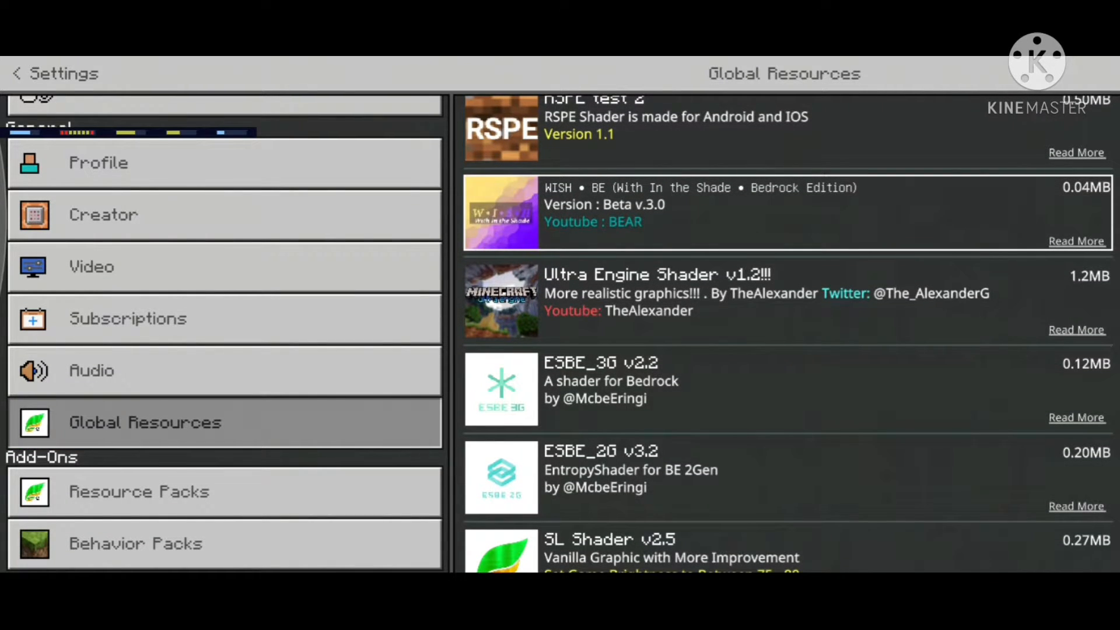
# - Scroll through the Global Resources shader pack list before leaving Minecraft
pyautogui.scroll(3)
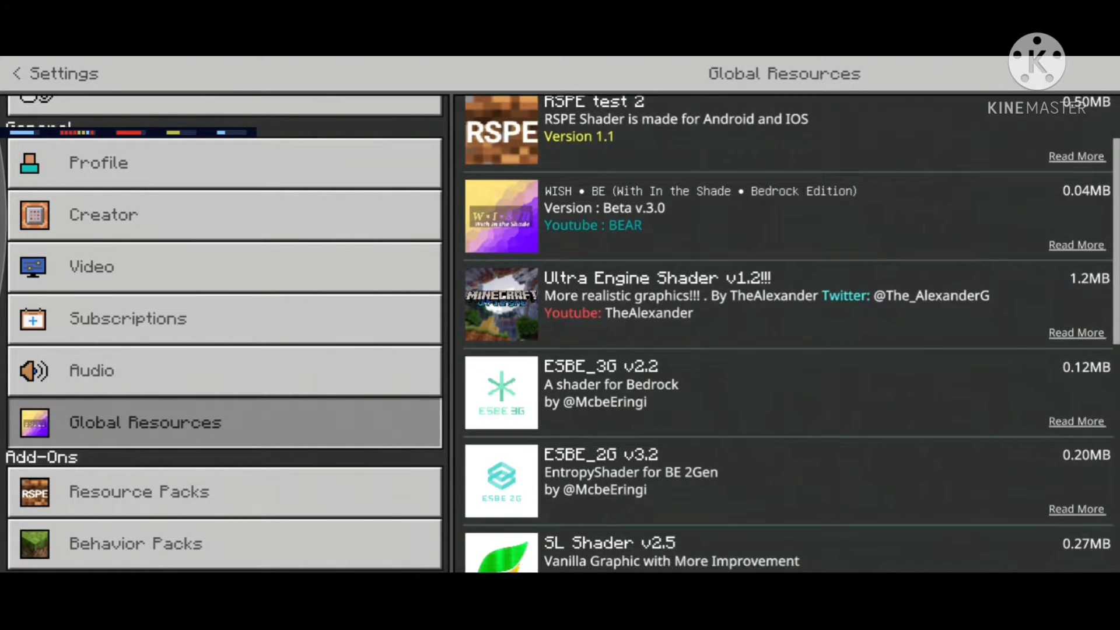
pyautogui.scroll(-3)
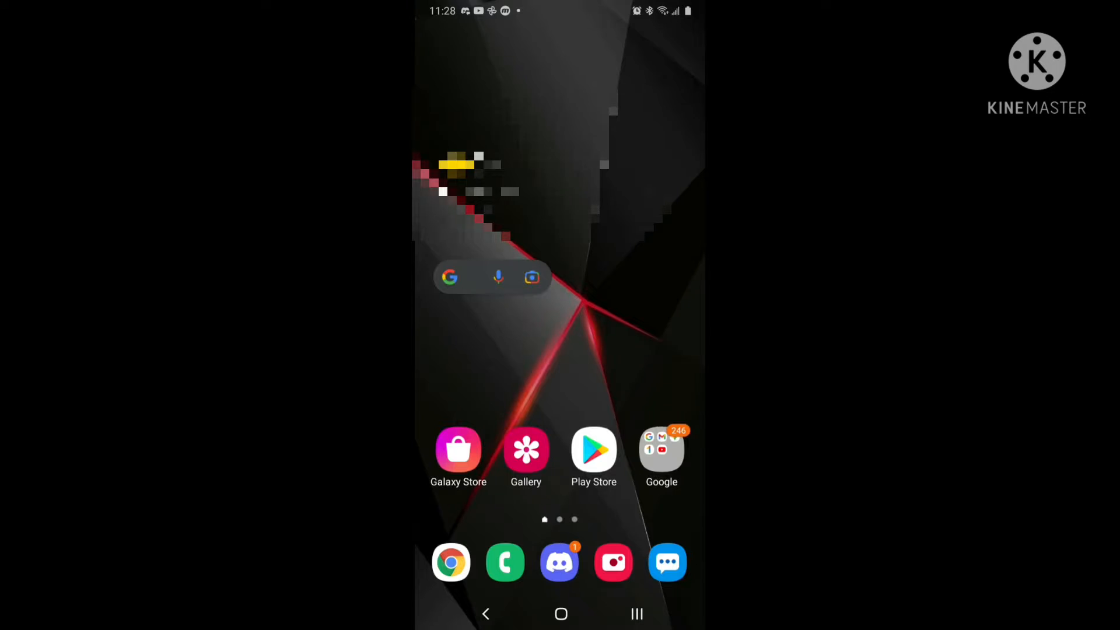
# - Clear Minecraft's cache to 0 B in its Storage settings and return home
pyautogui.click(661, 454)
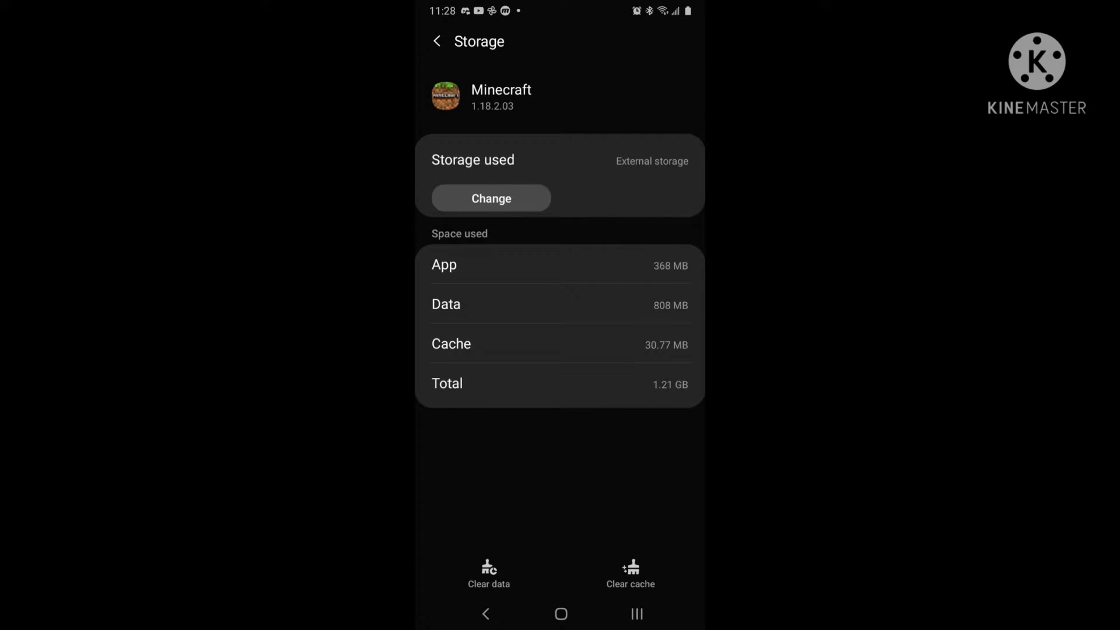
pyautogui.click(630, 575)
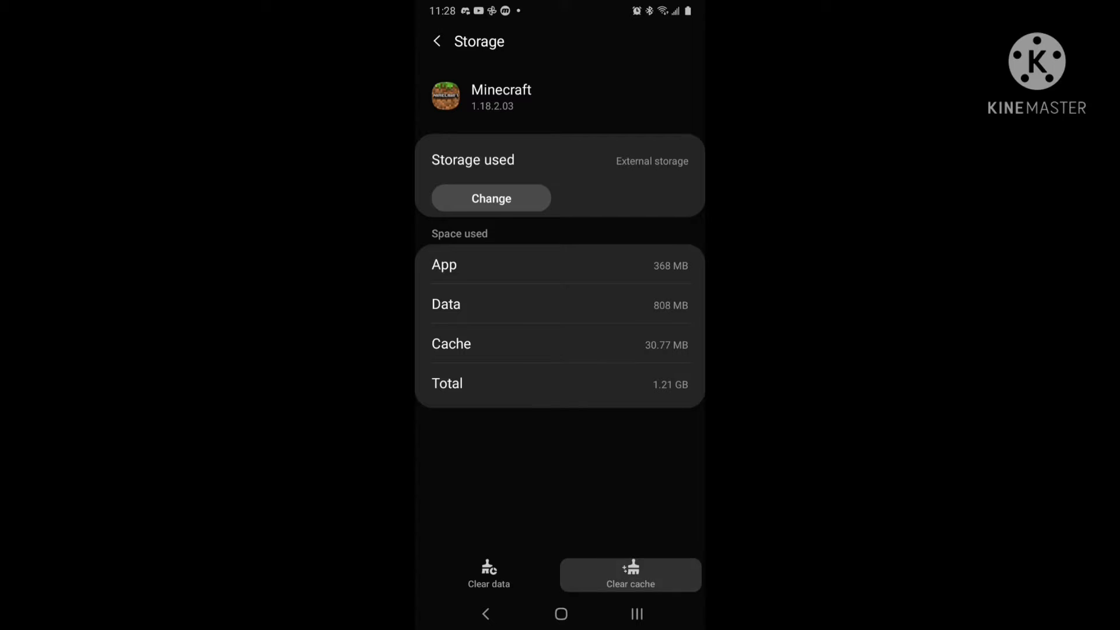
pyautogui.click(630, 574)
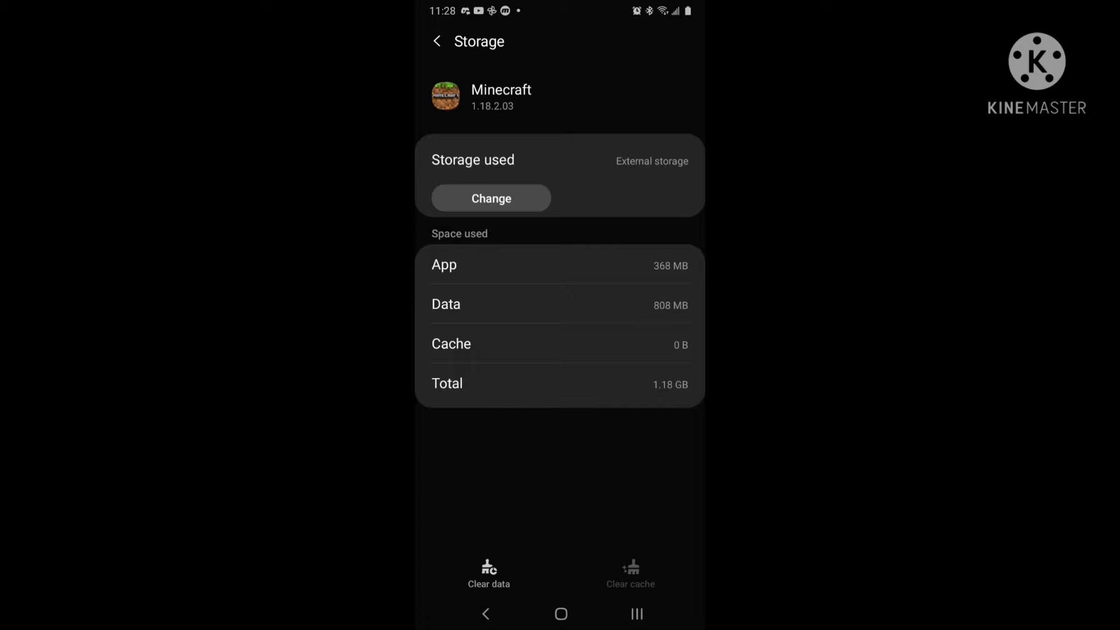
pyautogui.click(560, 614)
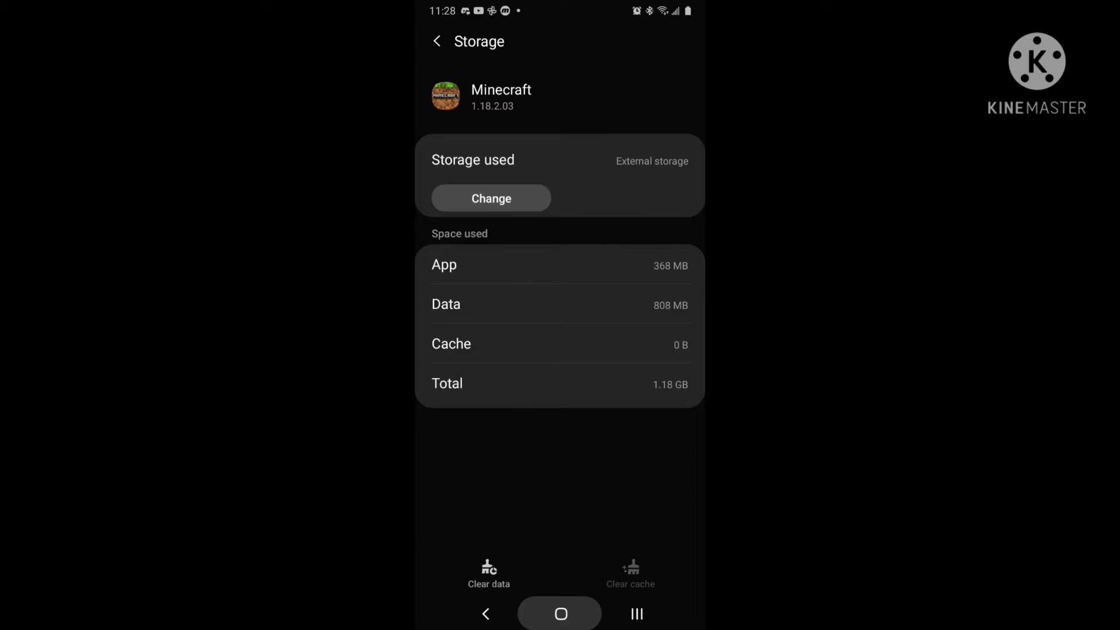
pyautogui.click(561, 613)
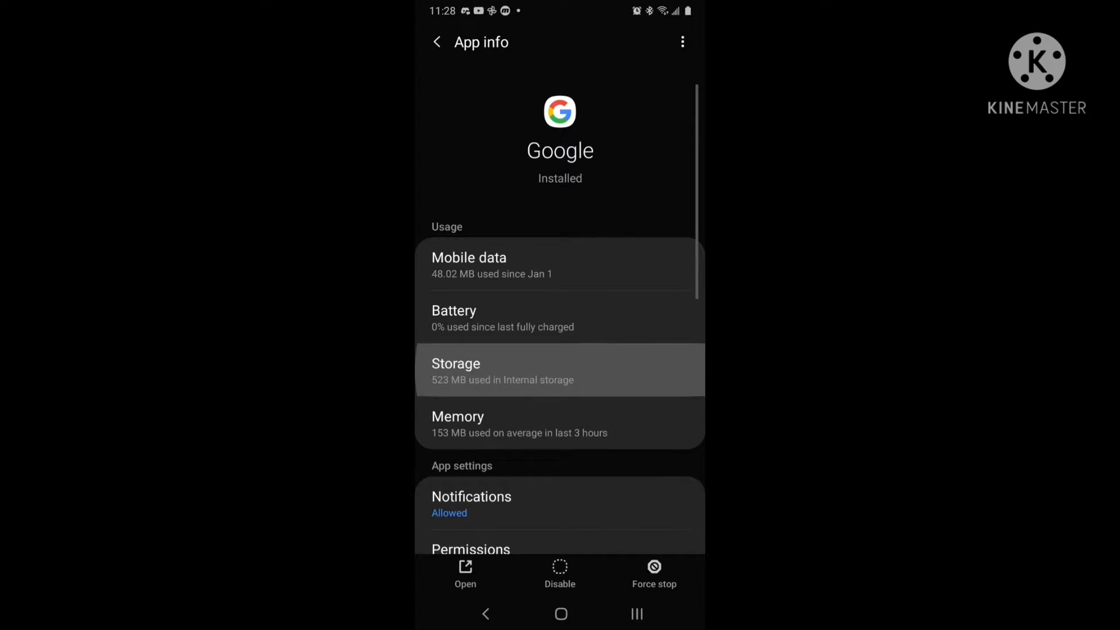
# - Clear the Google app's cache and open its storage management
pyautogui.click(560, 370)
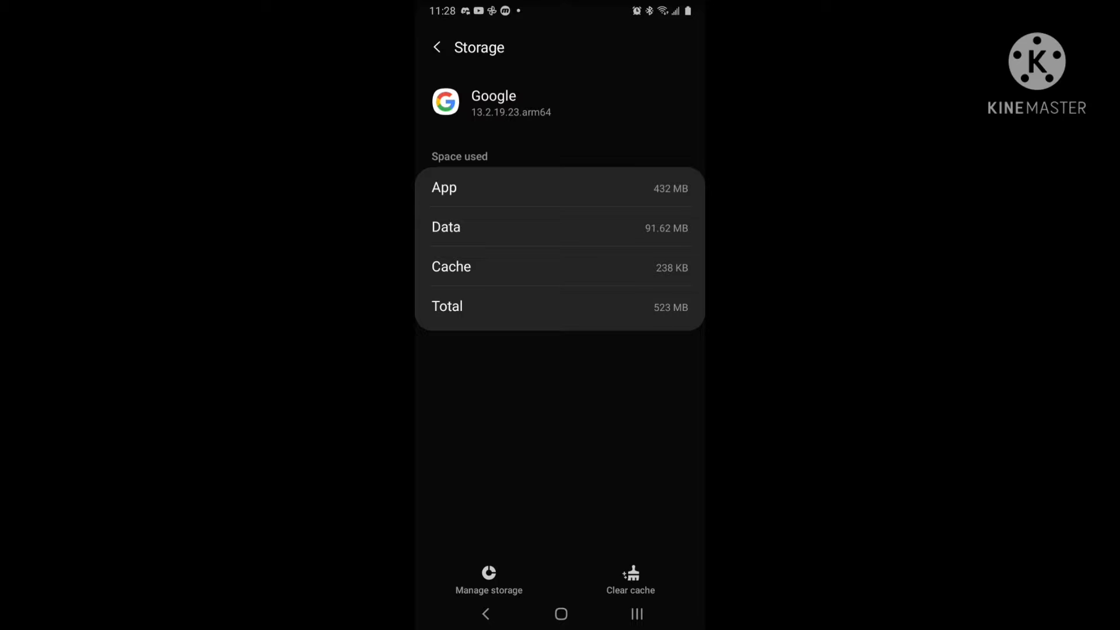
pyautogui.click(630, 579)
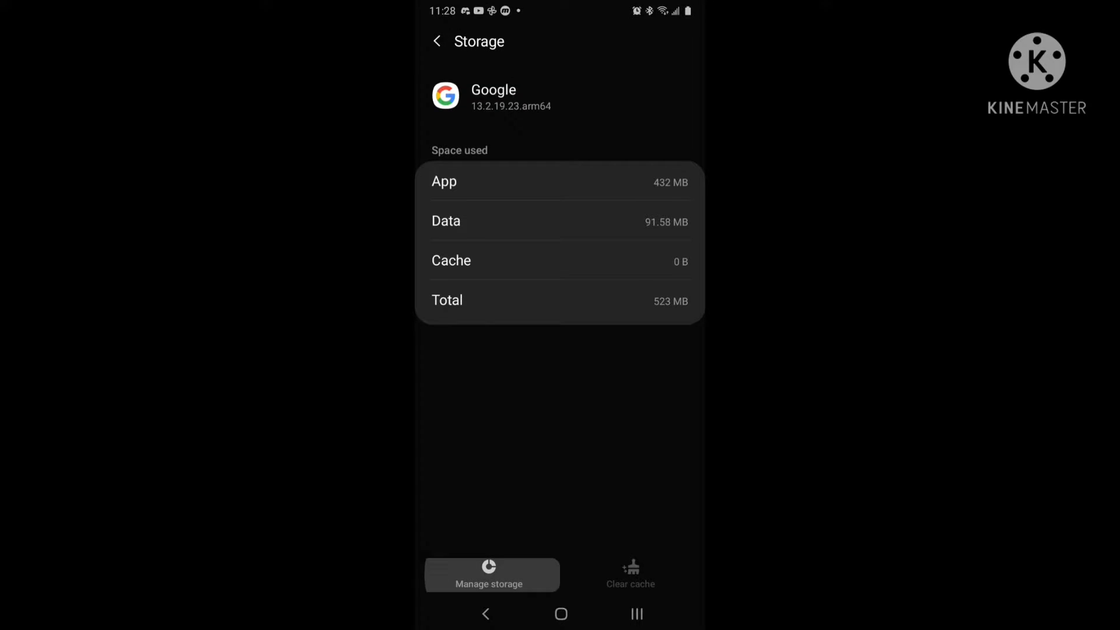
pyautogui.click(491, 574)
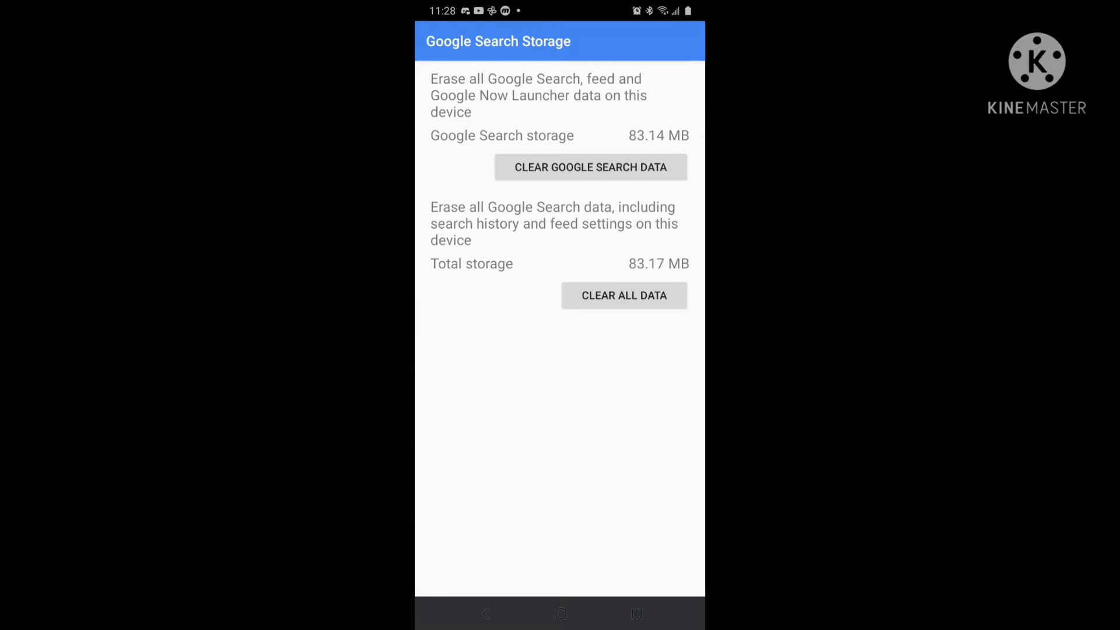
# - Clear YouTube's cache to 0 B and return to the home screen
pyautogui.click(590, 167)
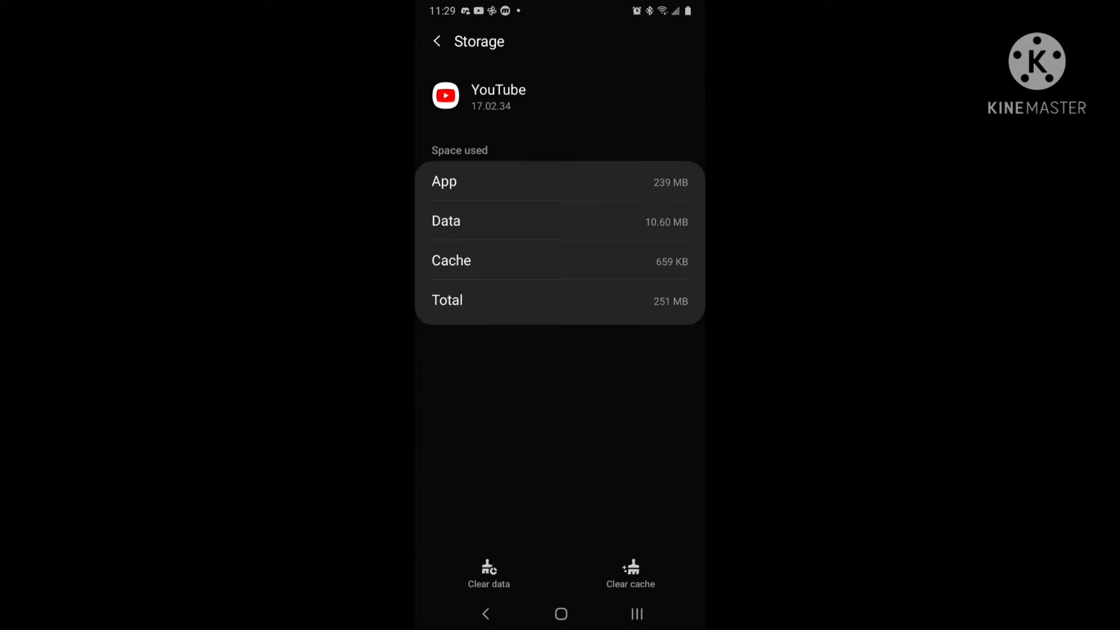
pyautogui.click(630, 572)
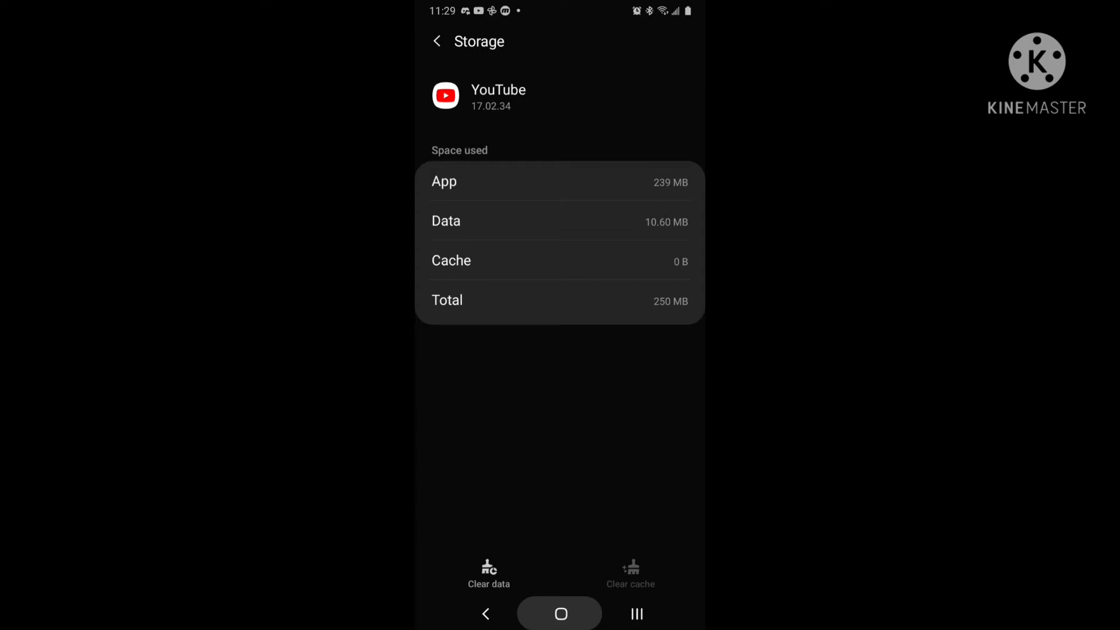
pyautogui.click(560, 614)
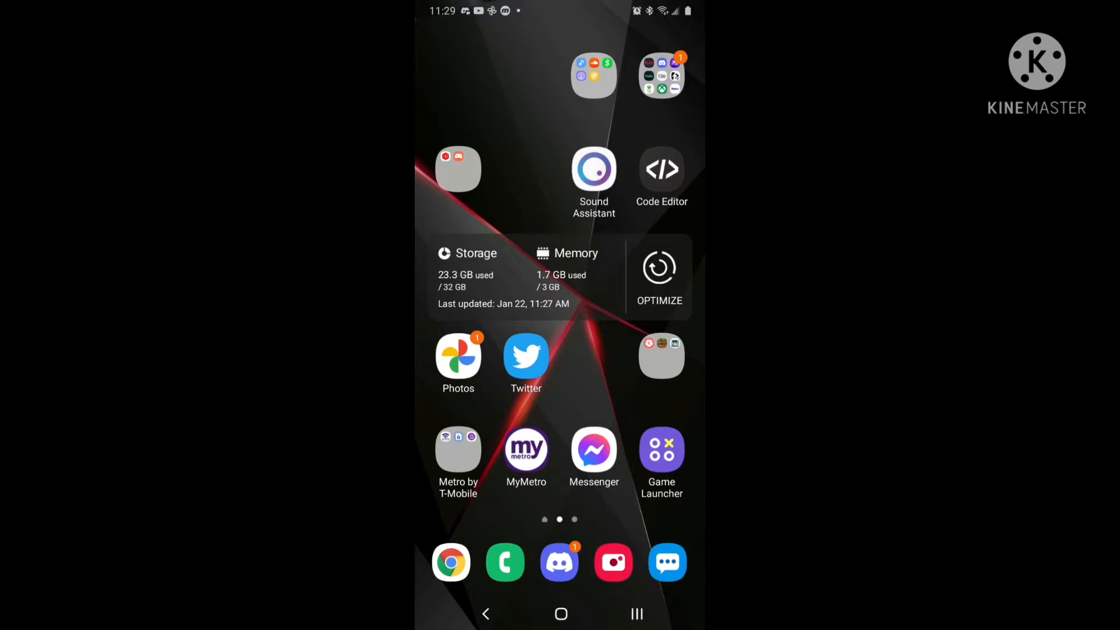
# - Visit Discord's App info from the app drawer, then launch Code Editor
pyautogui.scroll(3)
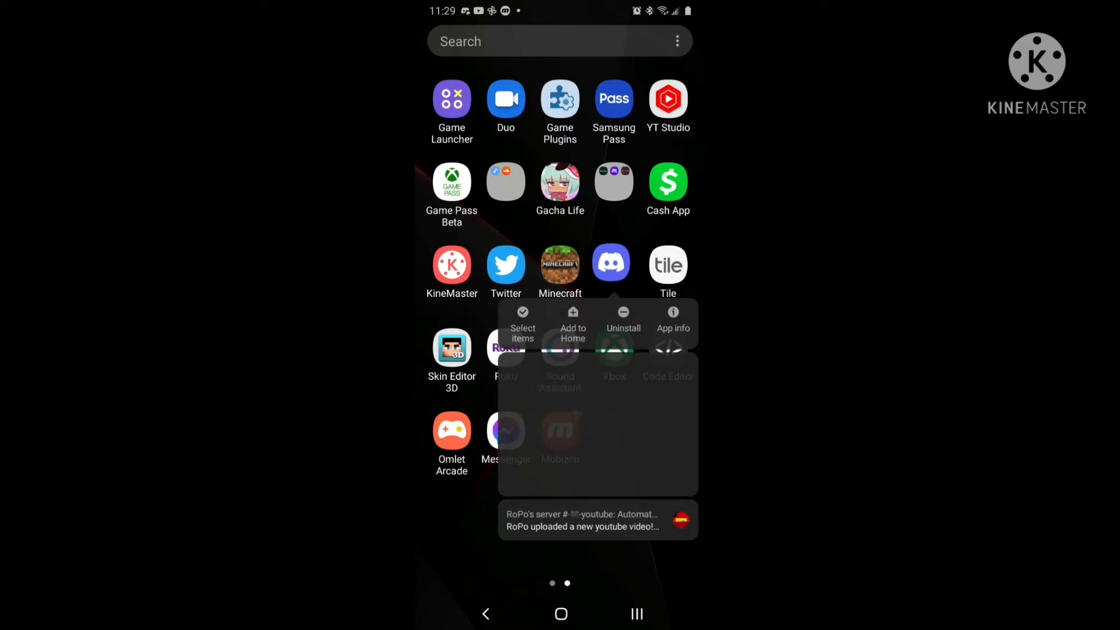
pyautogui.click(611, 263)
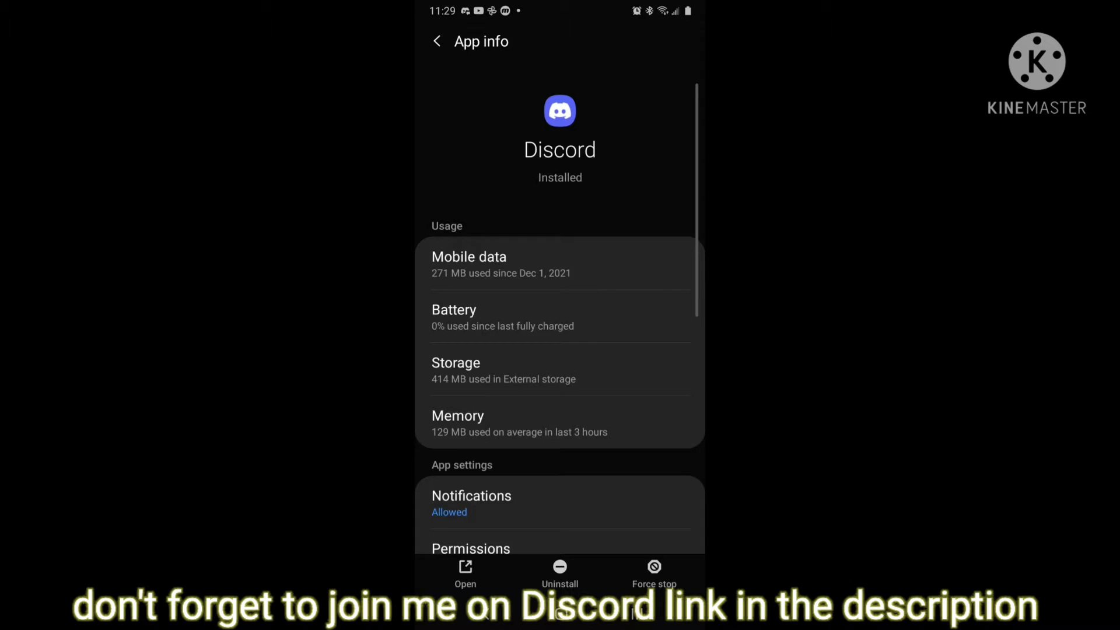
pyautogui.click(456, 370)
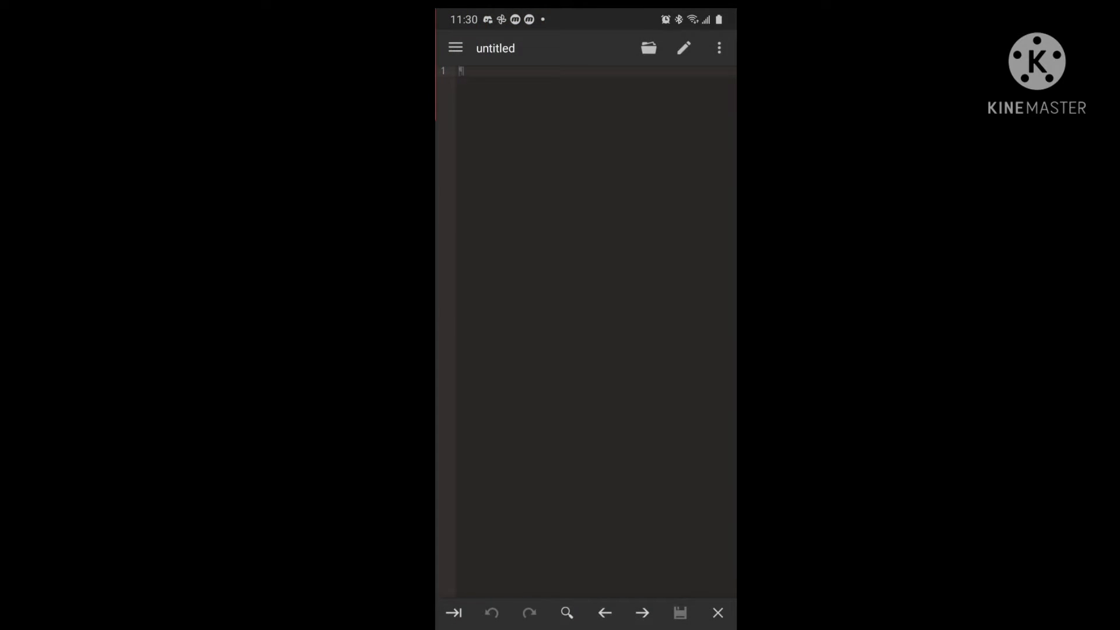
# - Navigate the Open File browser from storage root into Android/data and scroll its app folders
pyautogui.click(647, 48)
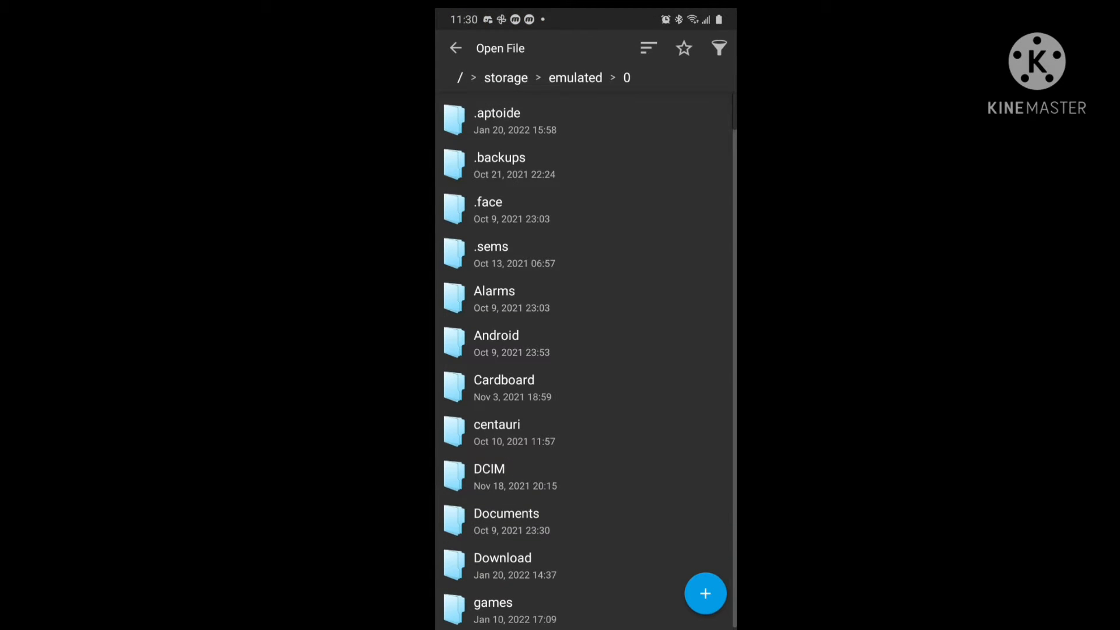
pyautogui.scroll(-3)
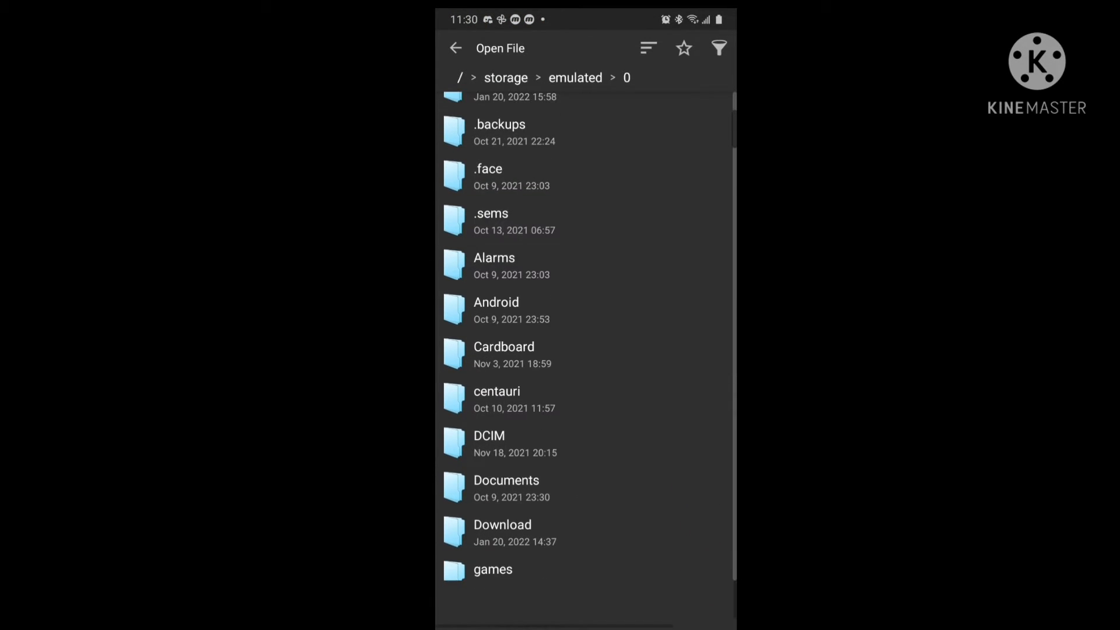
pyautogui.scroll(-3)
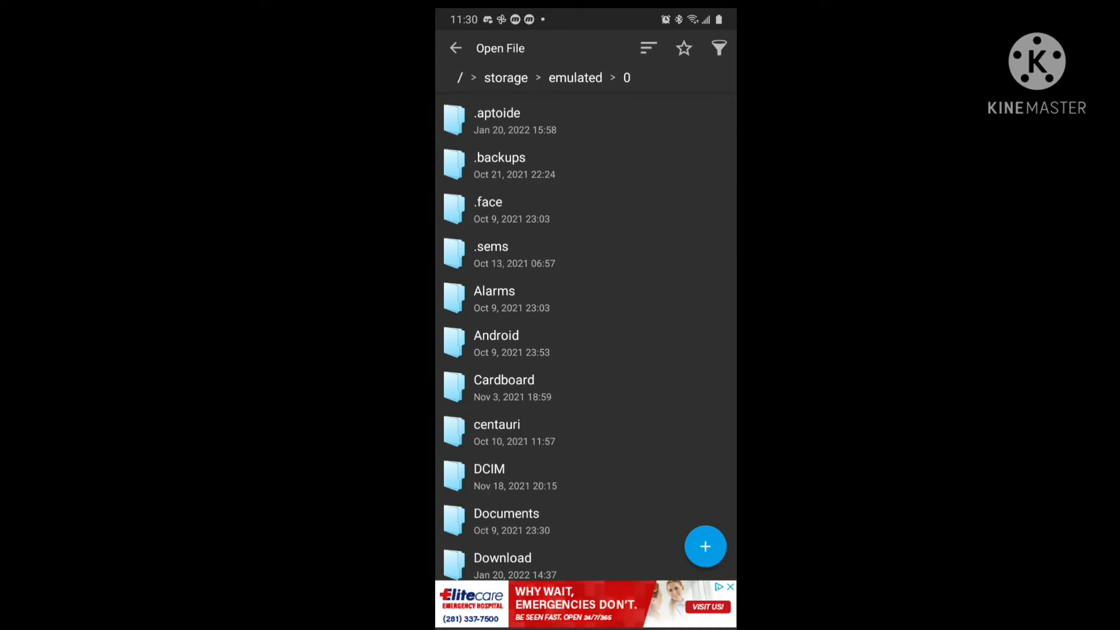
pyautogui.click(496, 343)
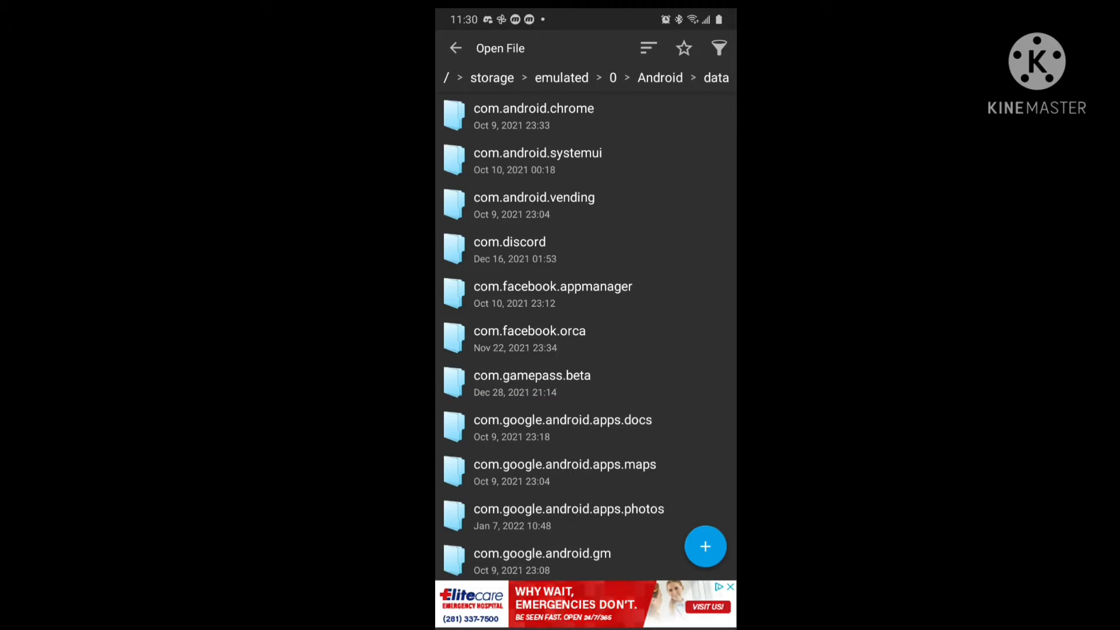
pyautogui.click(568, 508)
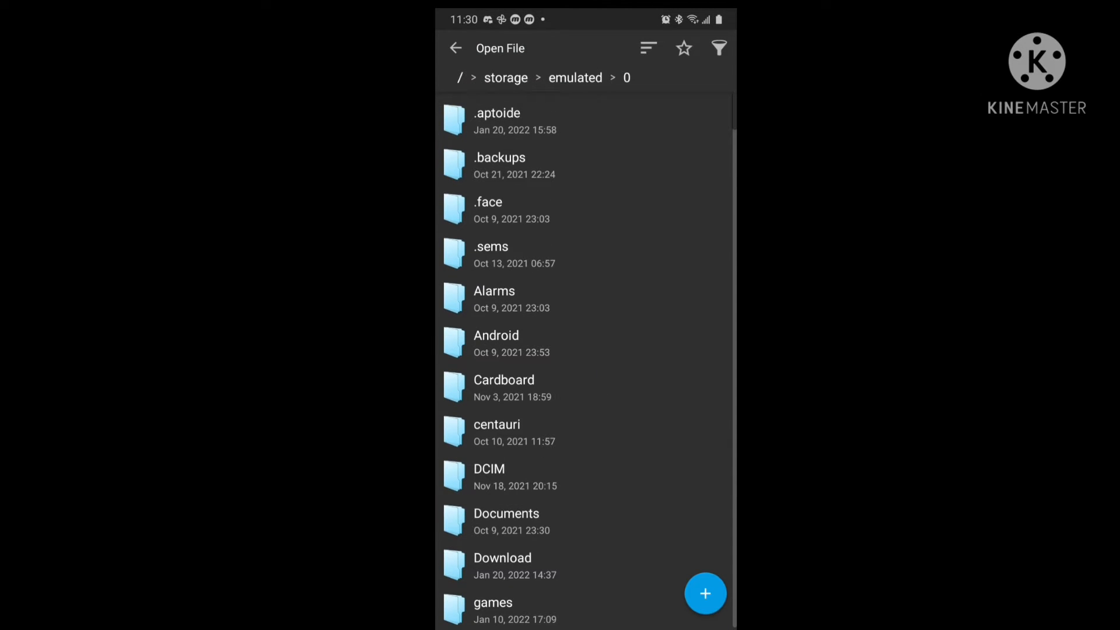
pyautogui.click(496, 335)
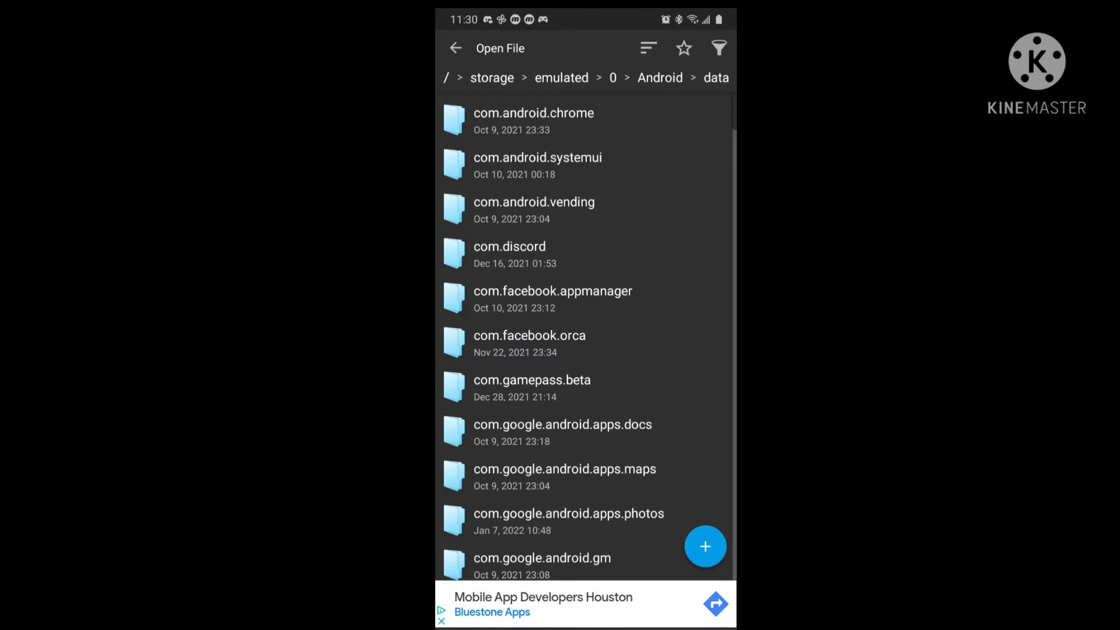
pyautogui.scroll(-3)
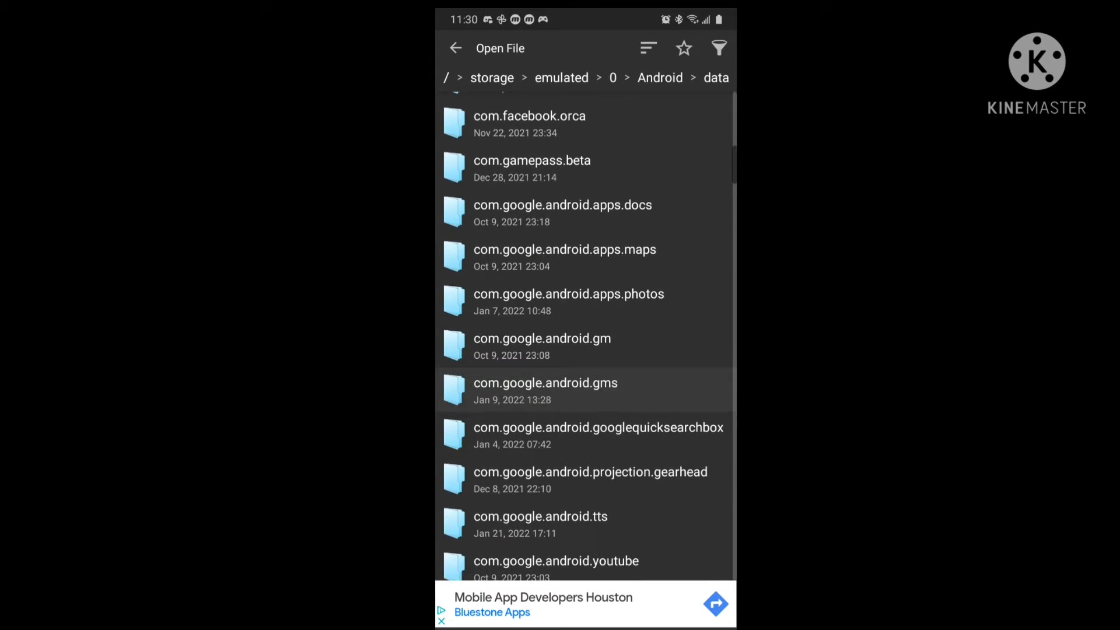